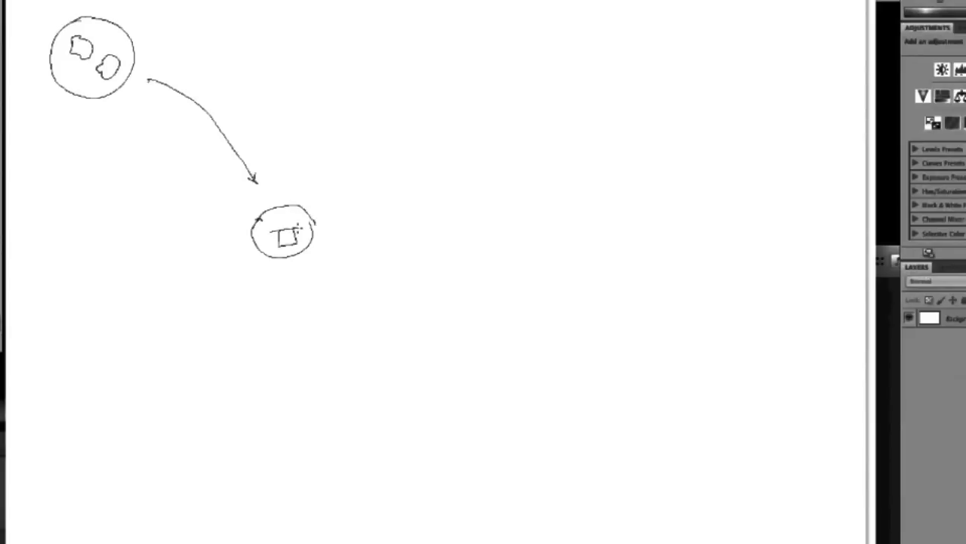
# Sketch a house inside the lower circle and a tilde-headed stick figure at top left.
pyautogui.moveTo(295, 238); pyautogui.dragTo(283, 223)
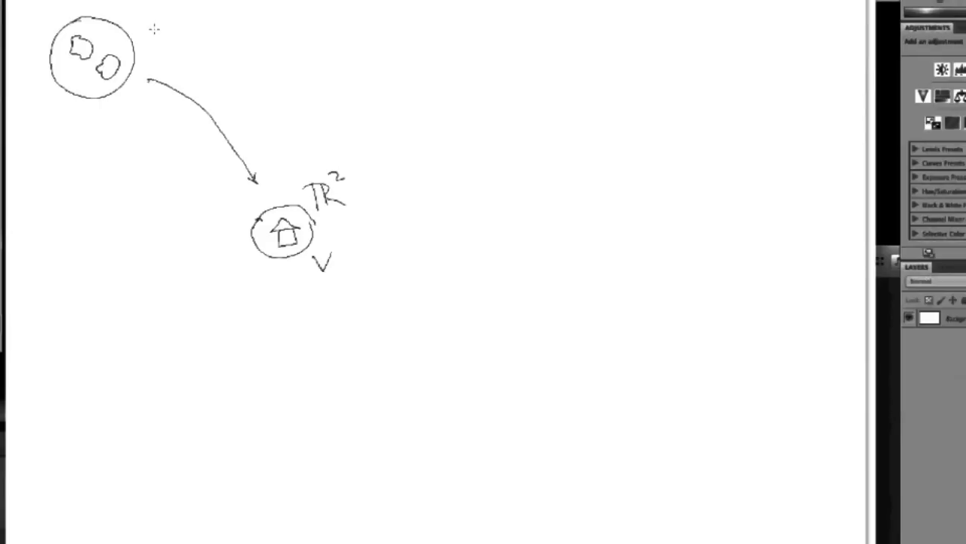
pyautogui.moveTo(154, 38); pyautogui.dragTo(261, 8)
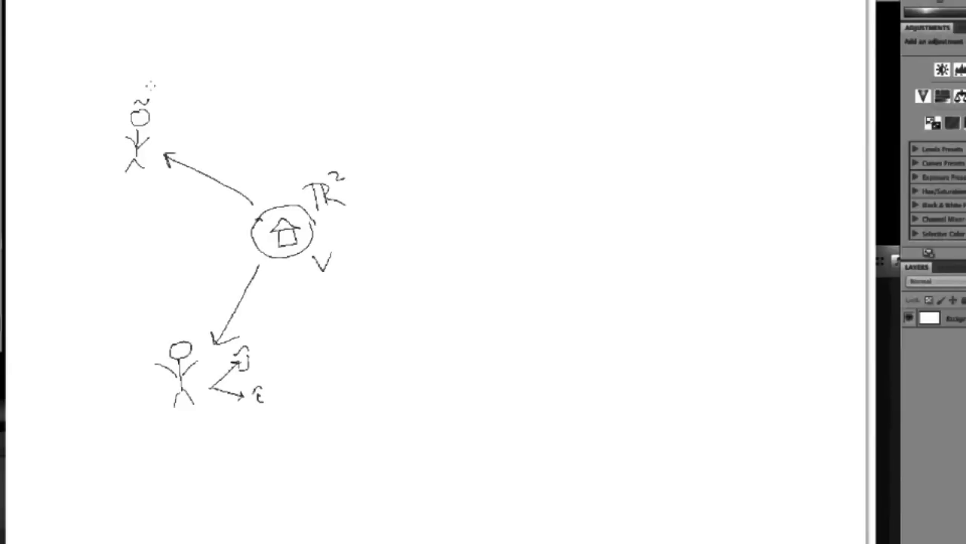
# Add N/E arrows, splash lines over the hole, a wavy arrow from V, and arrow P.
pyautogui.moveTo(162, 117); pyautogui.dragTo(196, 83)
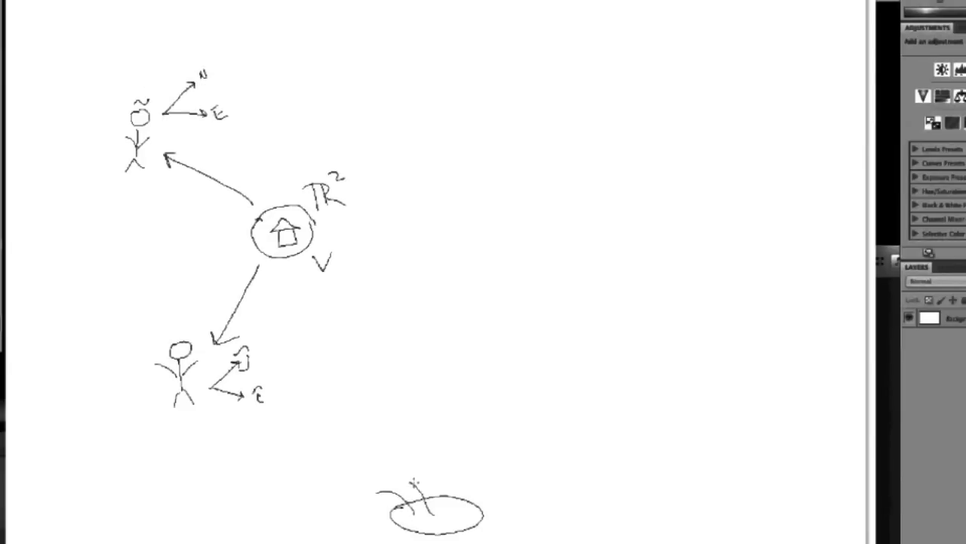
pyautogui.moveTo(412, 480); pyautogui.dragTo(491, 468)
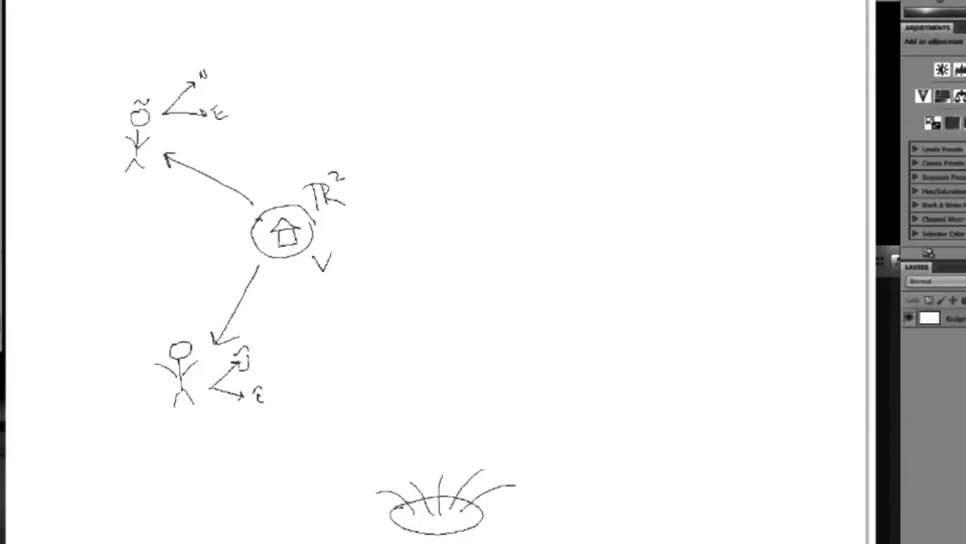
pyautogui.moveTo(298, 272); pyautogui.dragTo(404, 461)
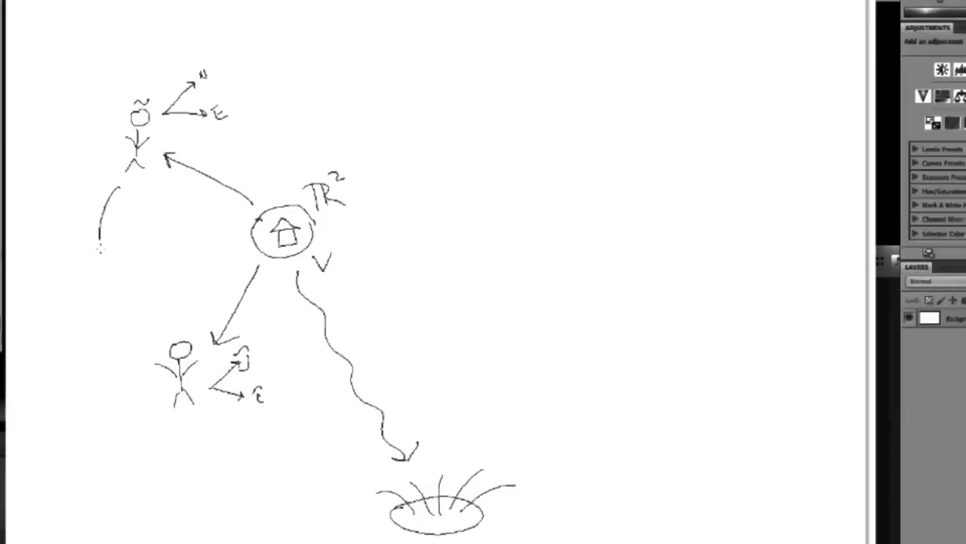
pyautogui.moveTo(102, 249); pyautogui.dragTo(139, 340)
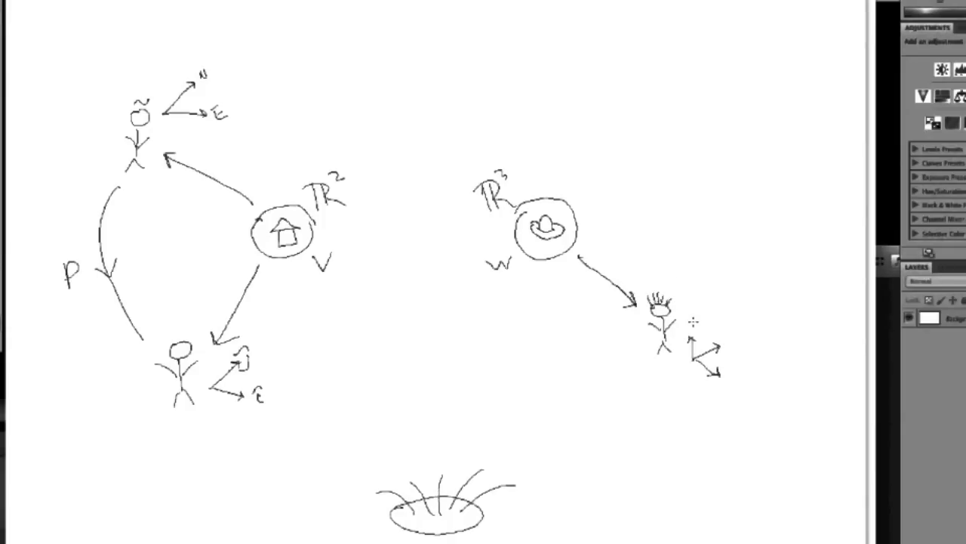
# Sketch the slug-figure observer above the spiky-haired figure.
pyautogui.moveTo(574, 204); pyautogui.dragTo(657, 140)
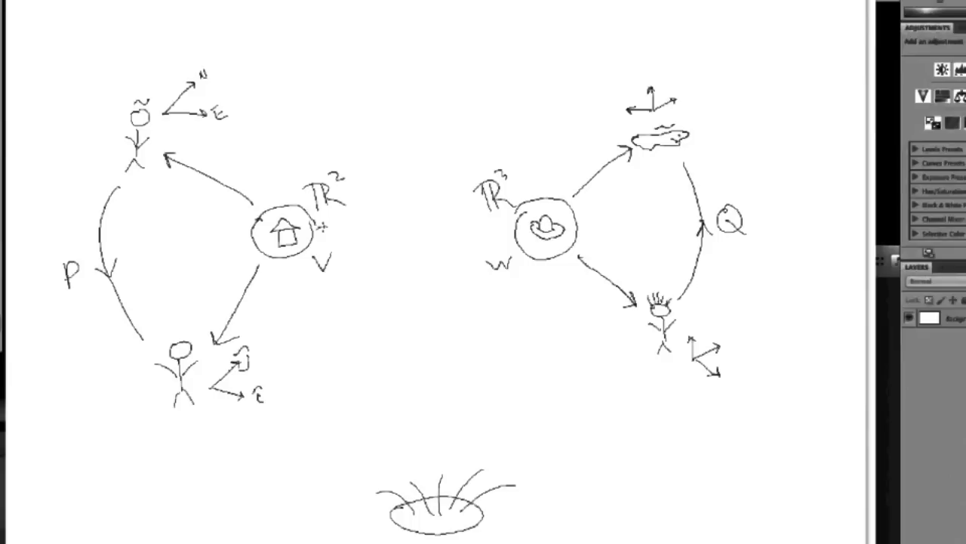
# Draw an arrow from V across to W and label it A.
pyautogui.moveTo(320, 227); pyautogui.dragTo(498, 227)
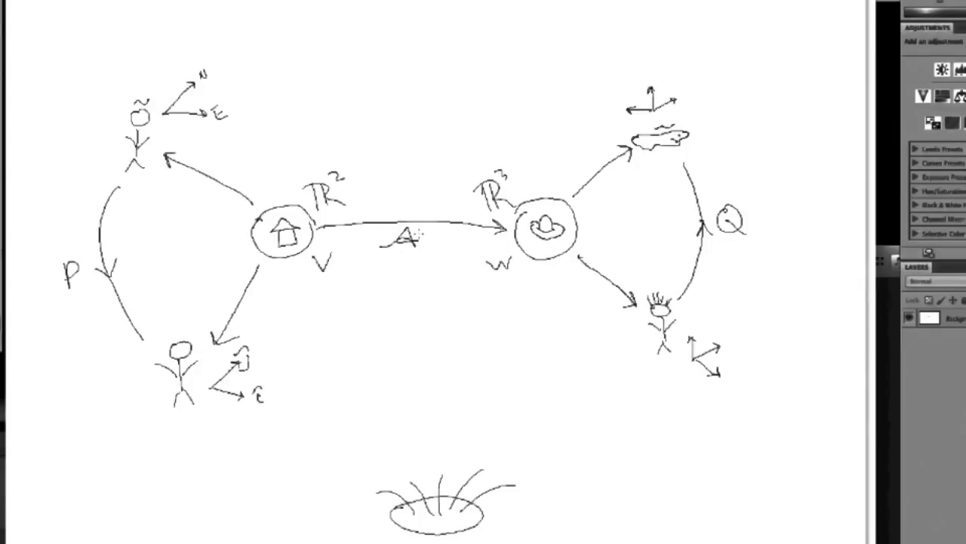
pyautogui.moveTo(279, 370); pyautogui.dragTo(619, 344)
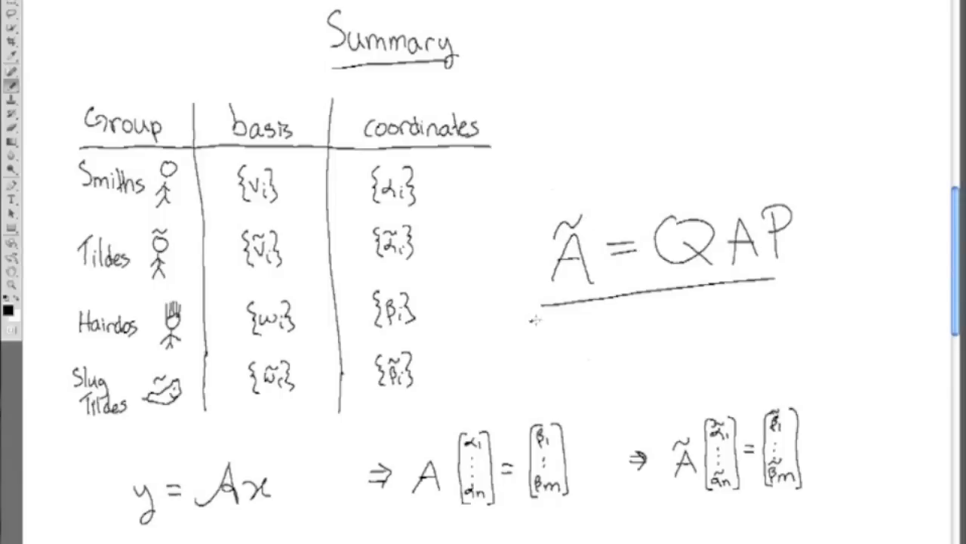
# Draw a second underline beneath Ã = QAP.
pyautogui.moveTo(534, 318); pyautogui.dragTo(781, 283)
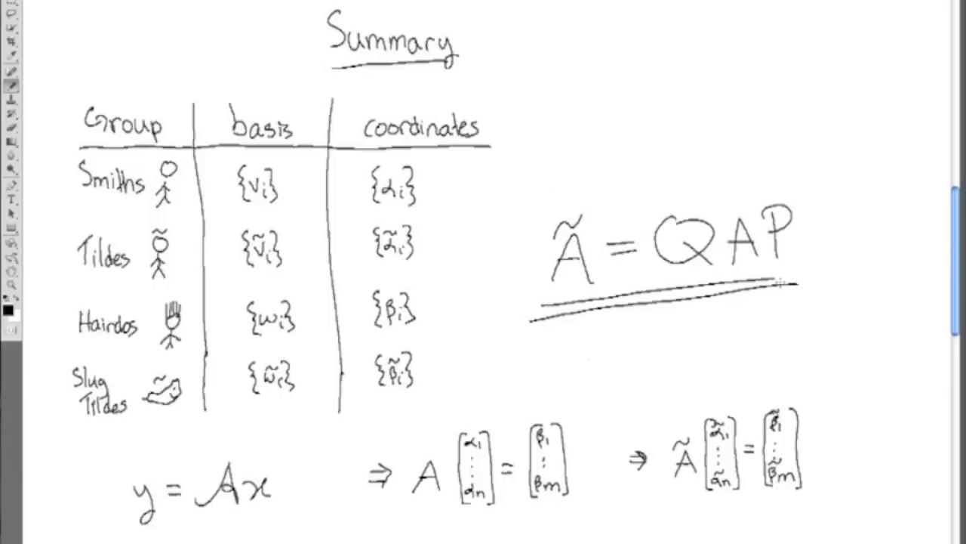